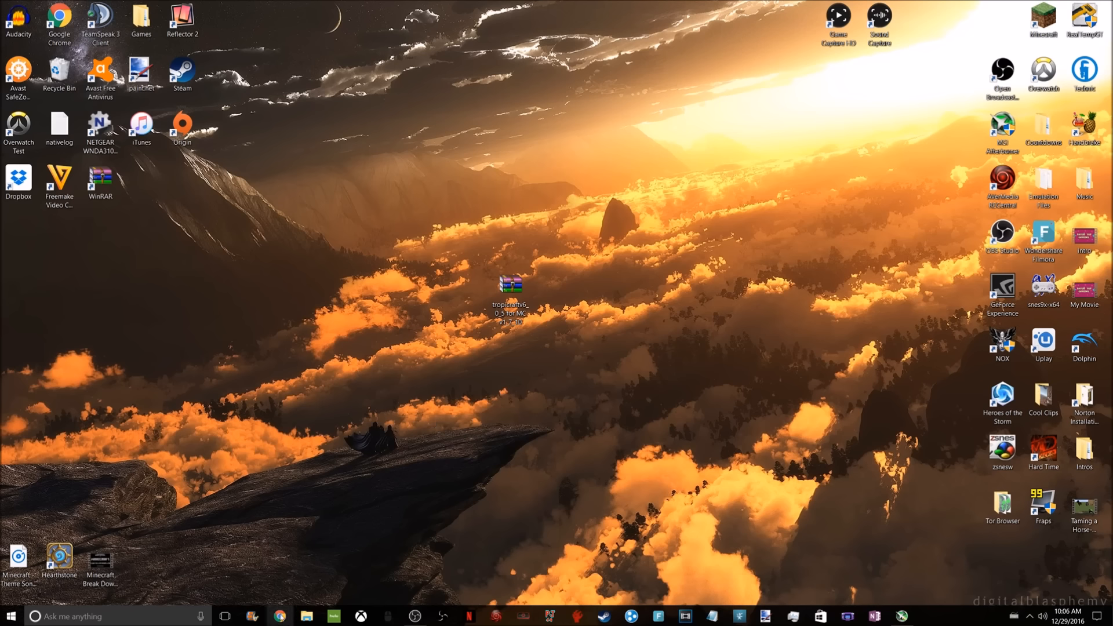
Launch Chrome and search Google for 'mincraft forge'.
left_click(280, 617)
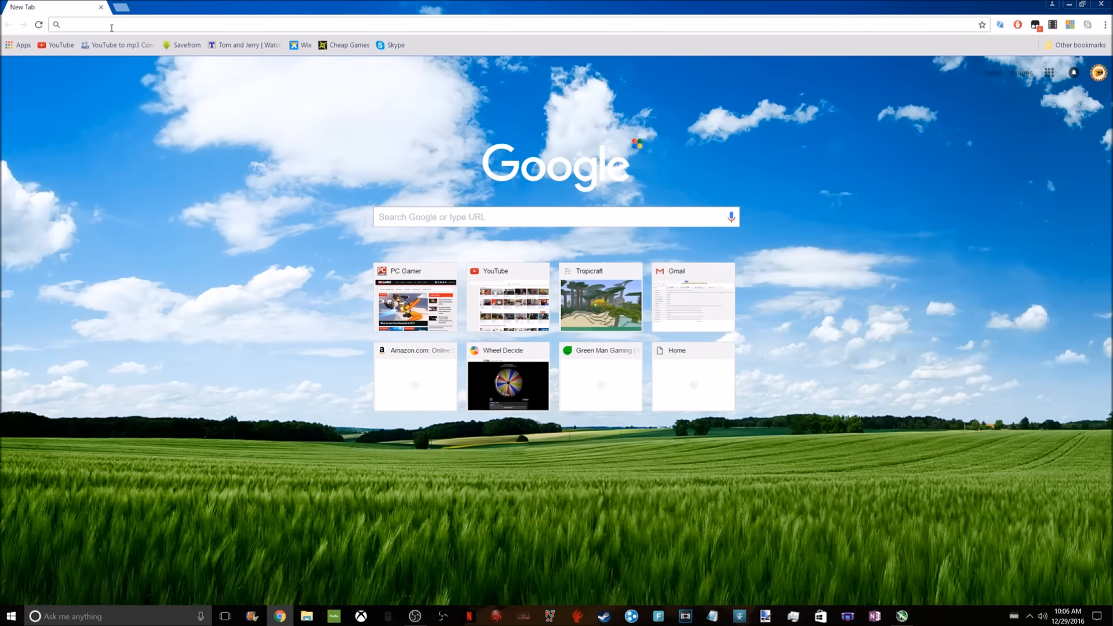
type("mincraft forge")
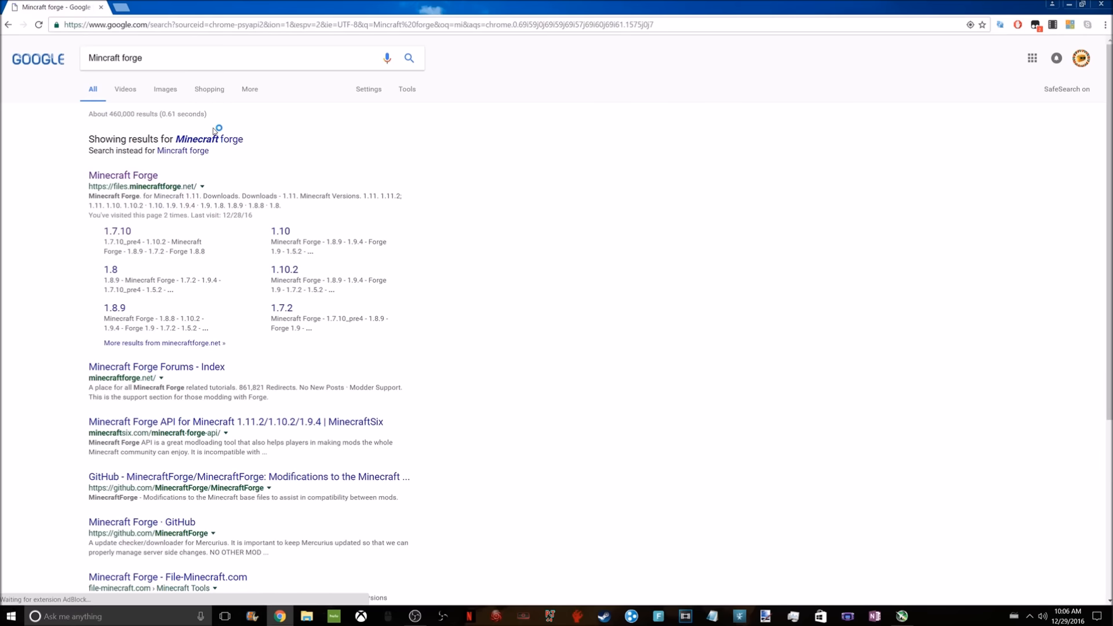
Open the Minecraft Forge files site and show the Forge downloads for 1.7.10.
left_click(122, 175)
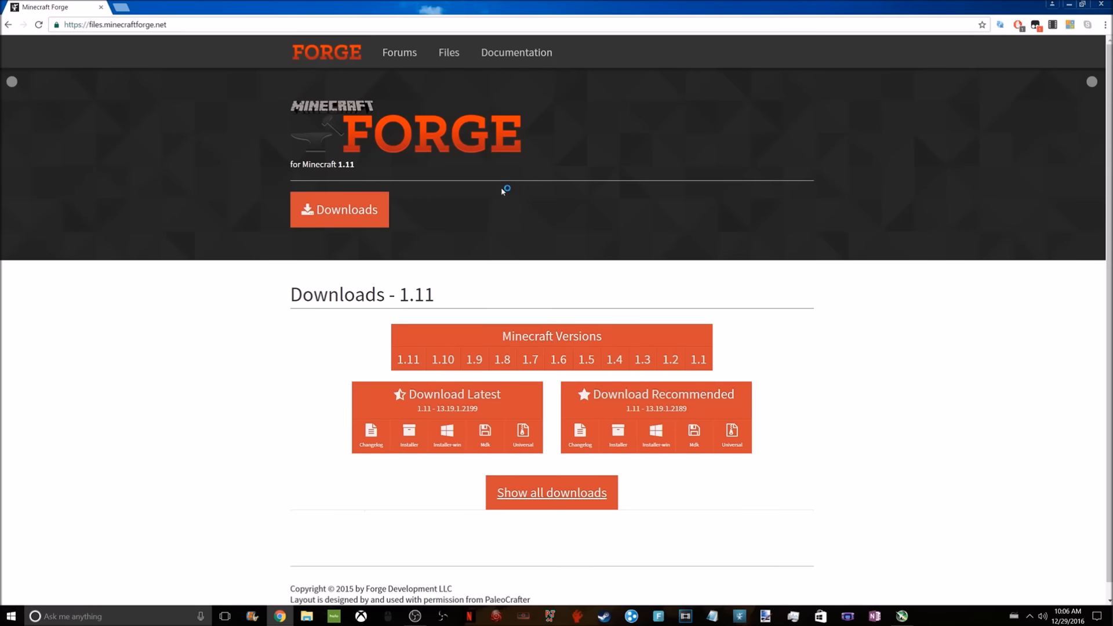
left_click(113, 24)
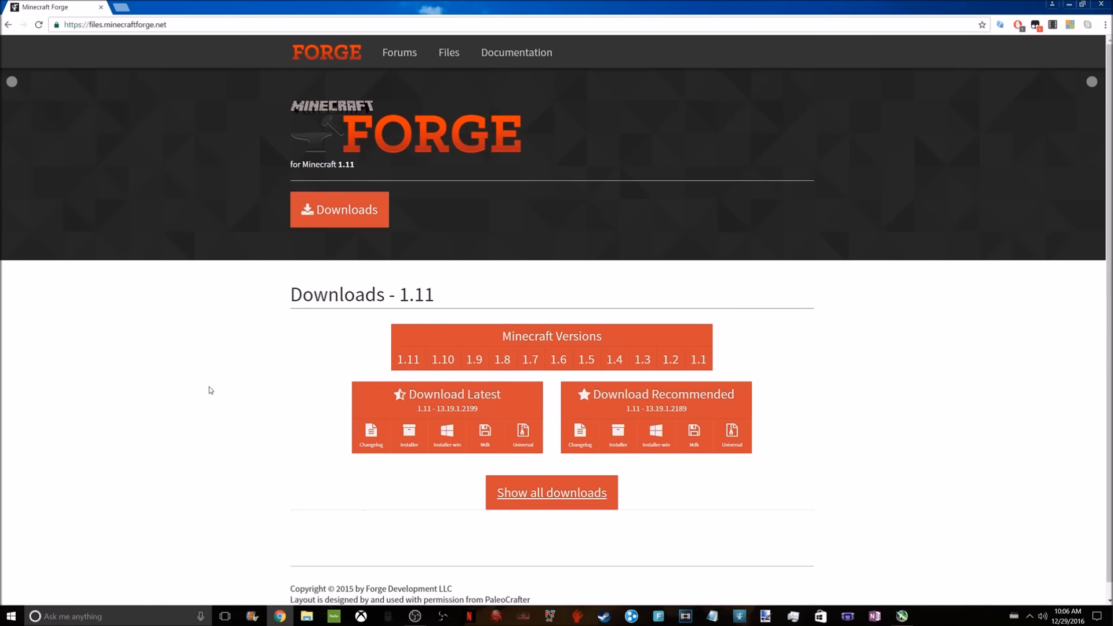
mouse_move(365, 361)
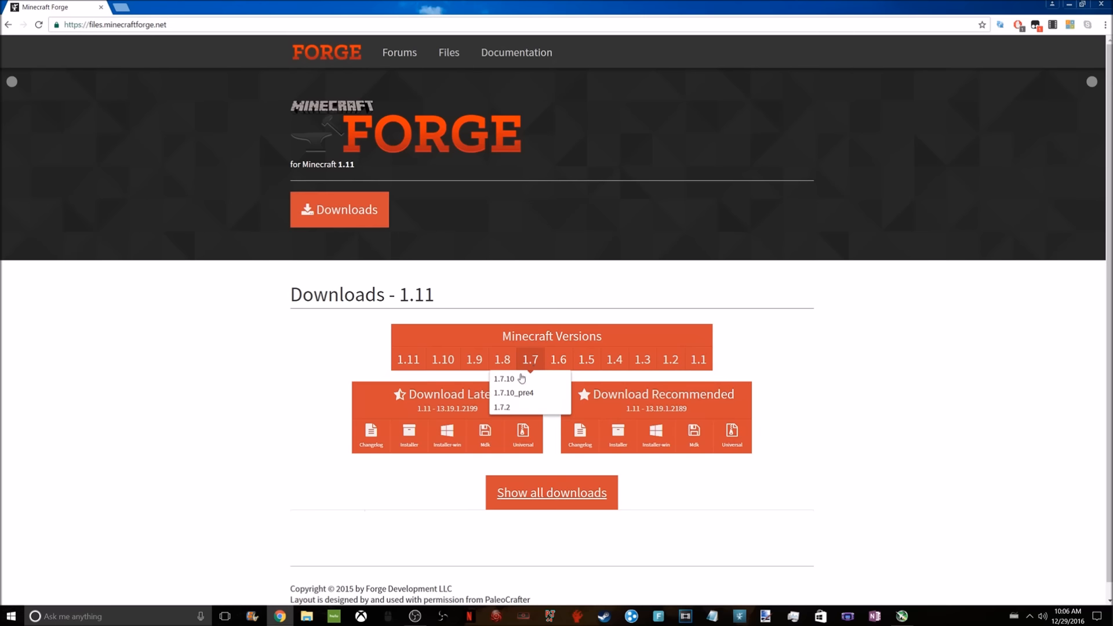
left_click(504, 379)
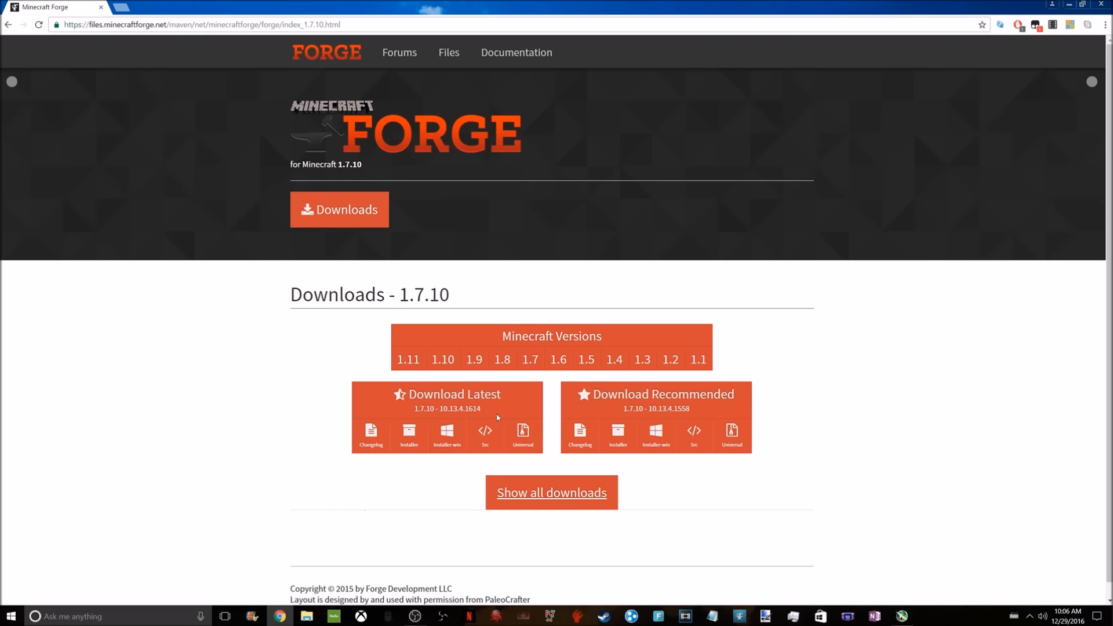
mouse_move(446, 433)
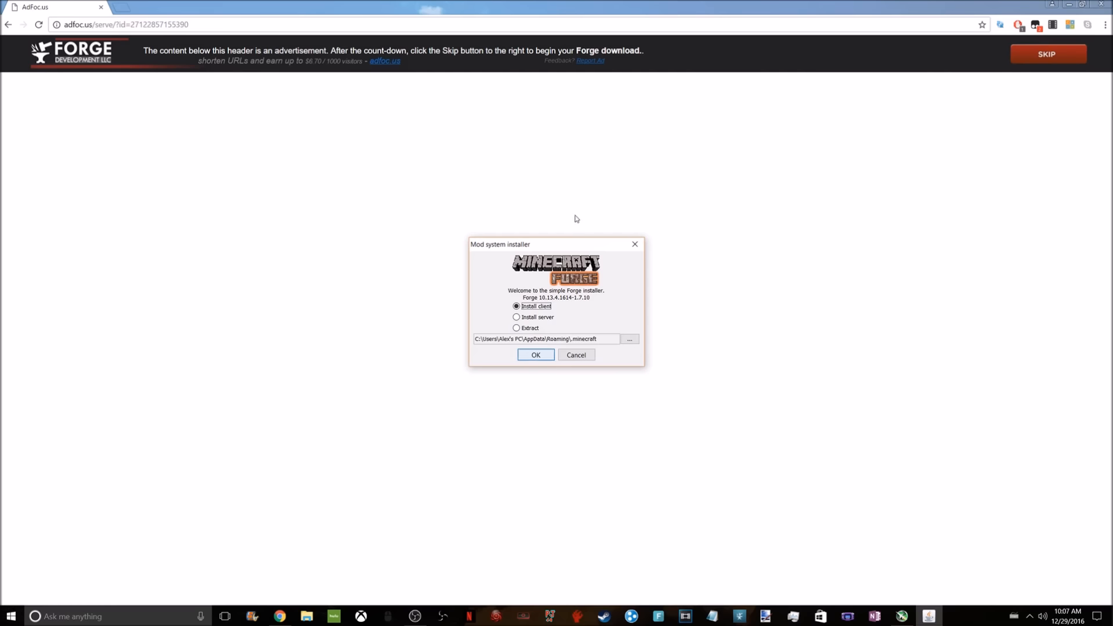
mouse_move(635, 244)
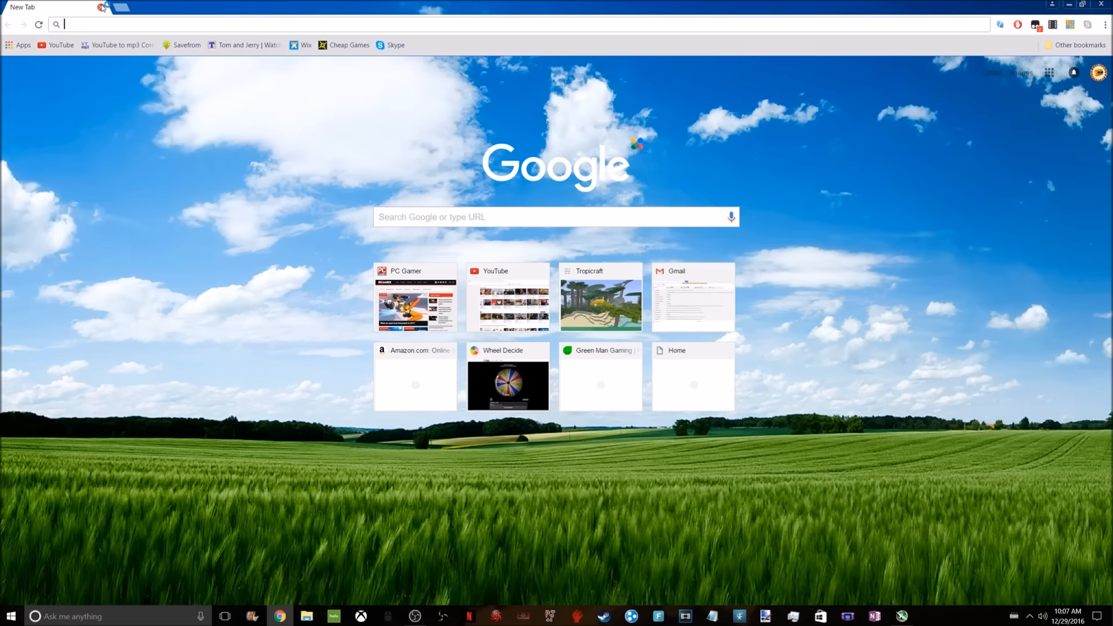
Open the Tropicraft site and go to its 1.7.10 downloads page.
left_click(600, 298)
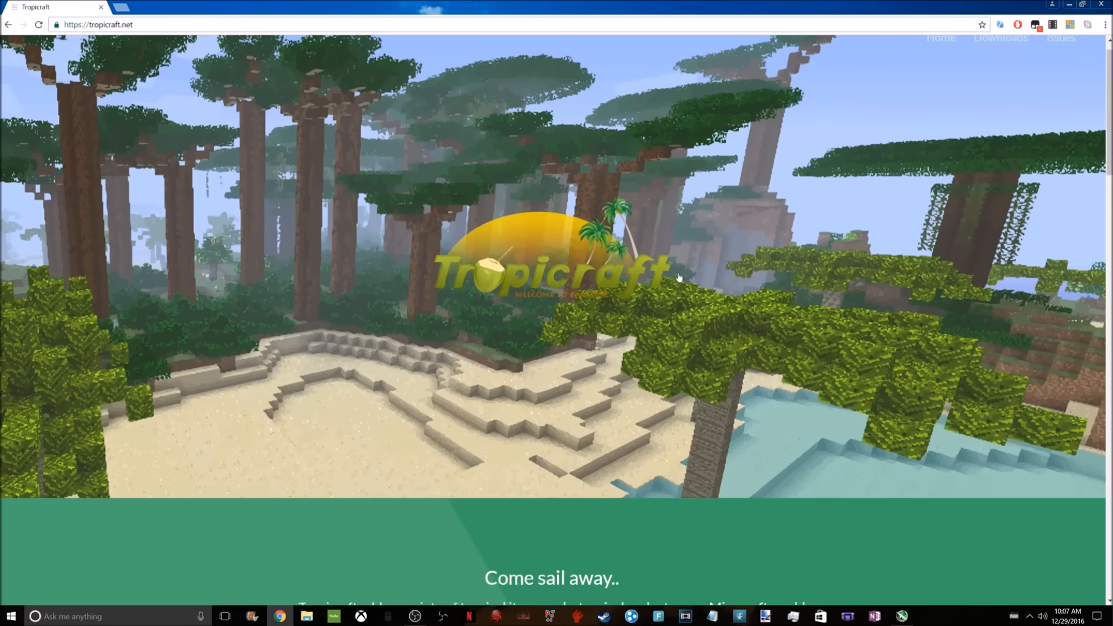
scroll("down", 3)
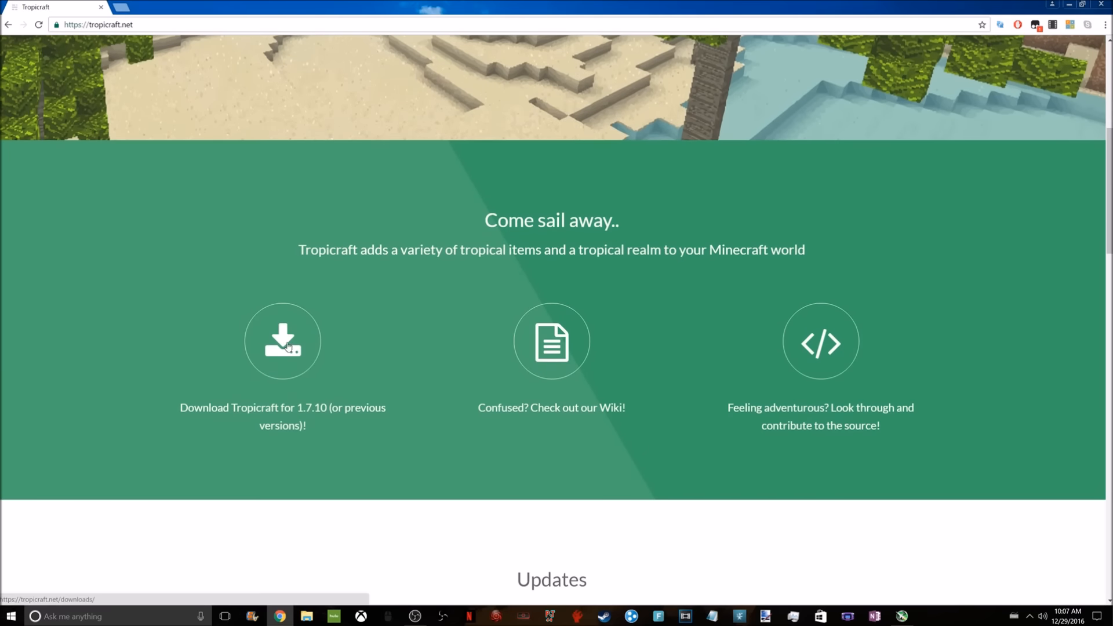
left_click(282, 342)
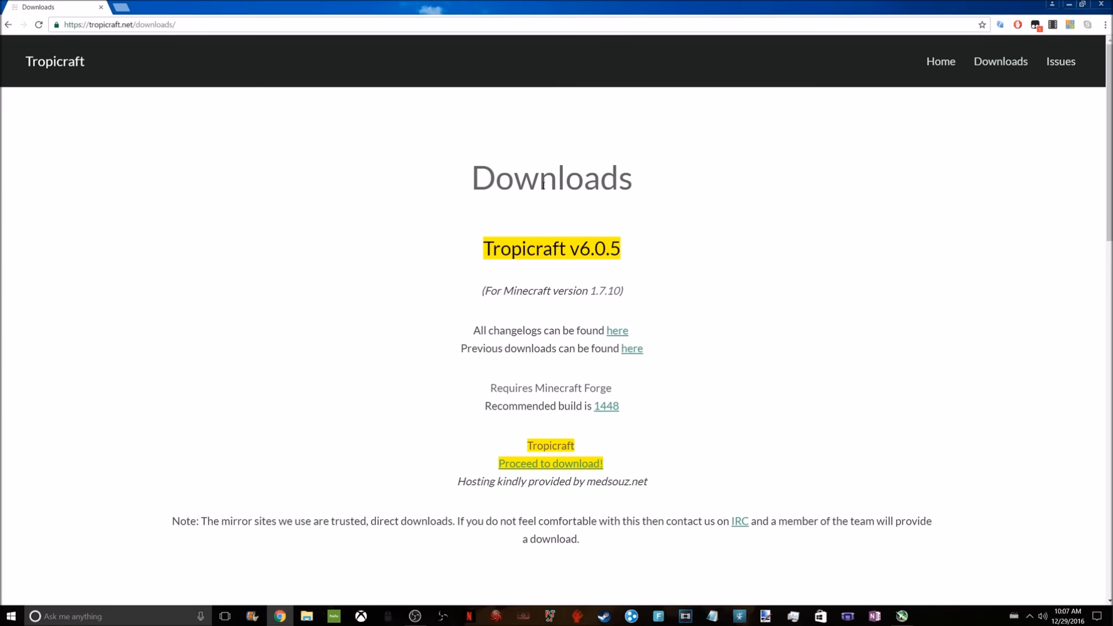
mouse_move(616, 304)
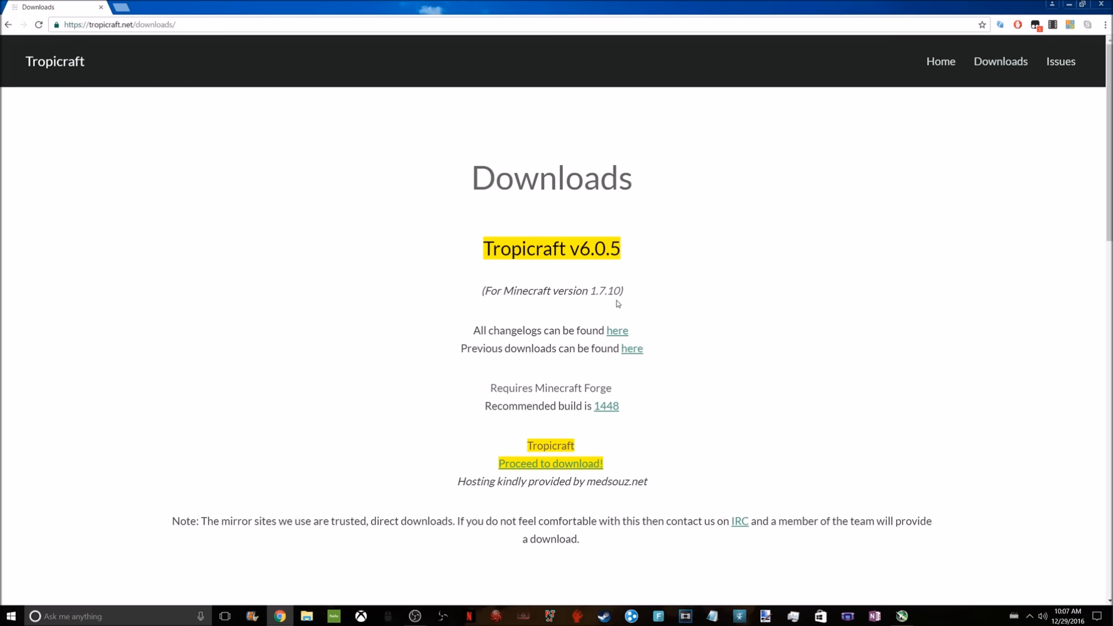
mouse_move(559, 463)
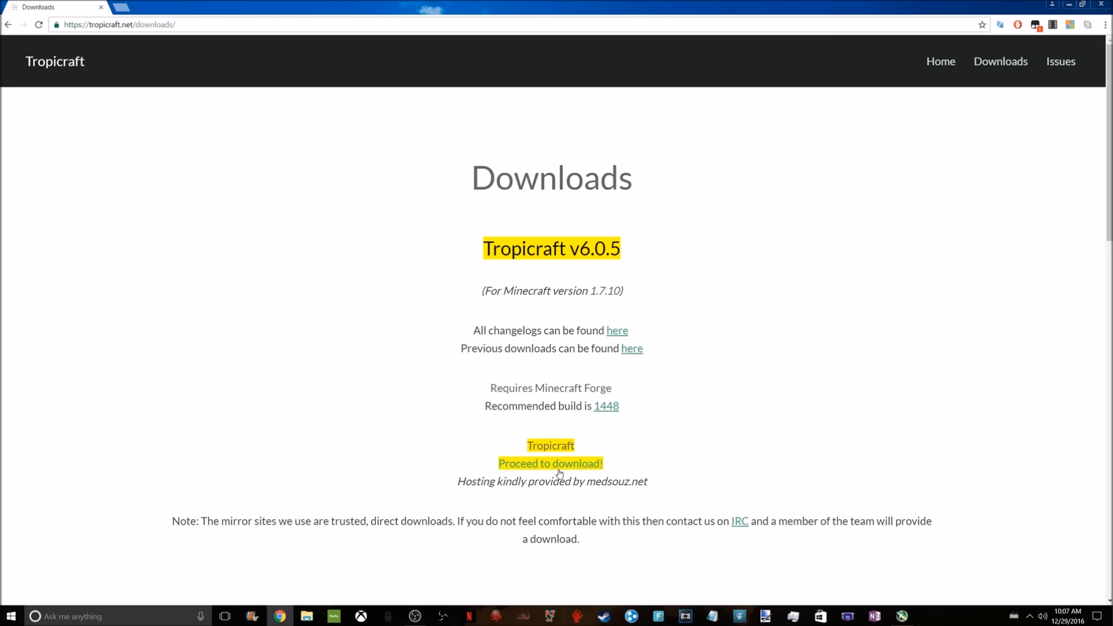
Proceed to and download the Tropicraft v6.0.5 zip.
left_click(550, 463)
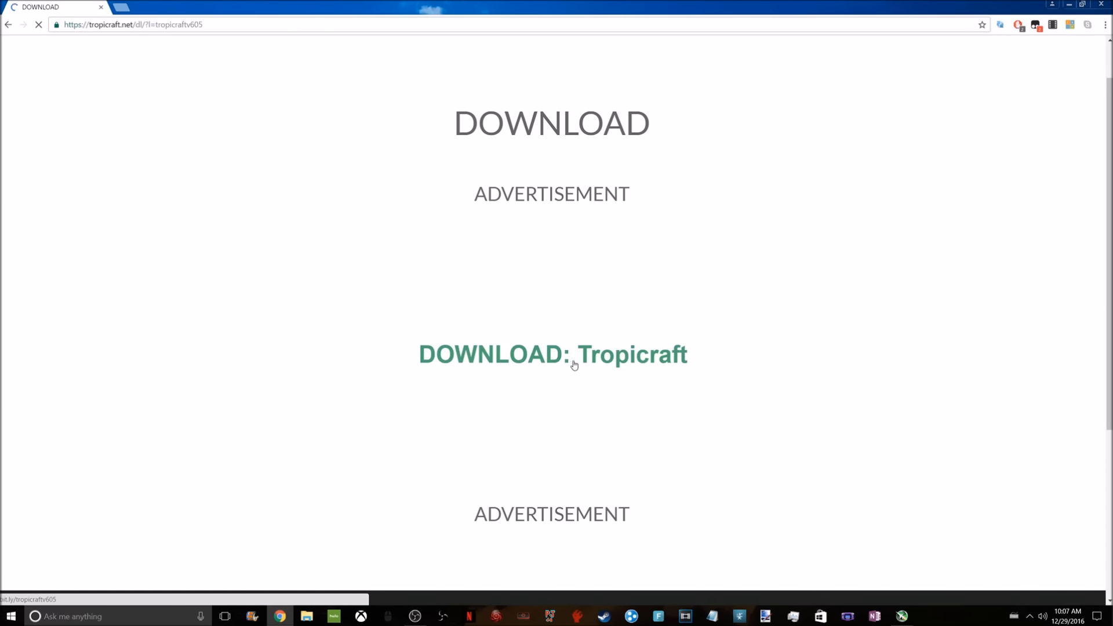
left_click(552, 354)
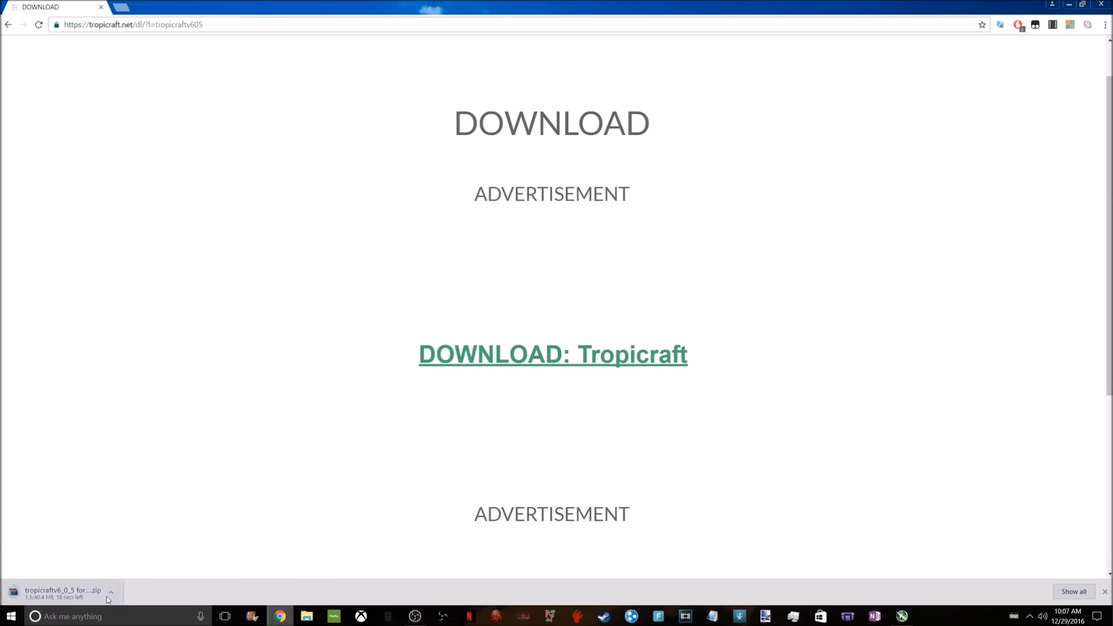
left_click(111, 591)
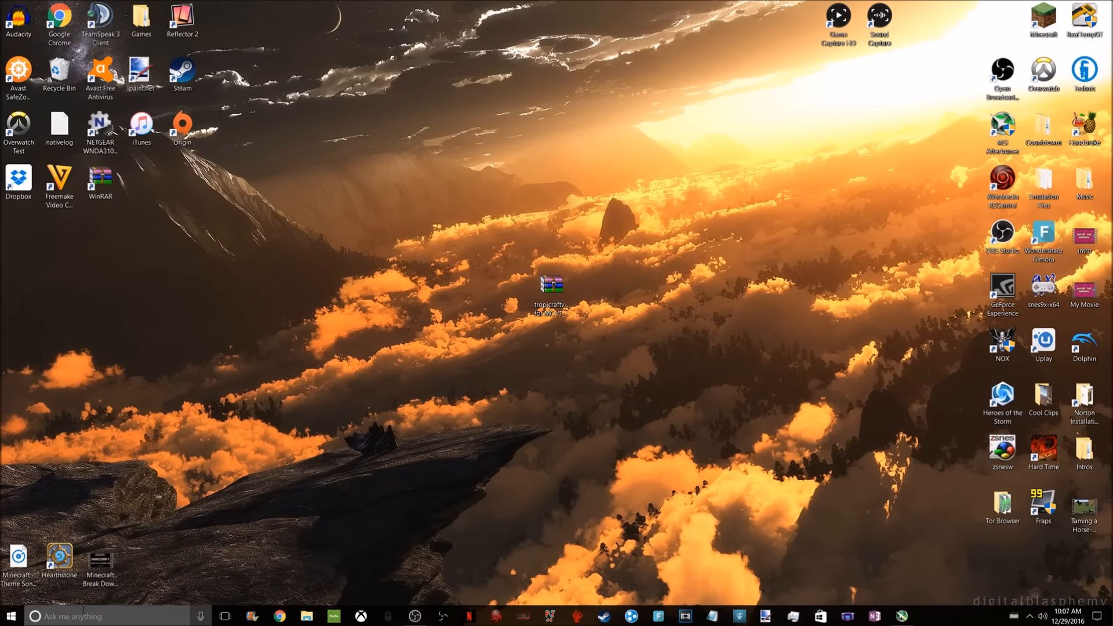
Search %appdata% and navigate into .minecraft and its mods folder.
left_click(107, 616)
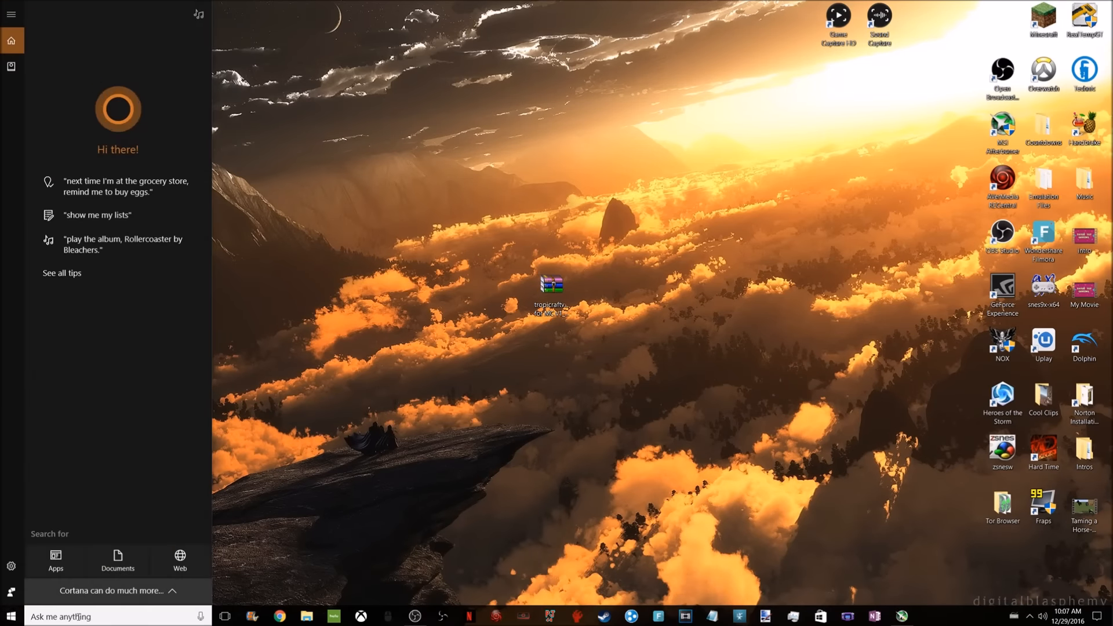
type("%appdata%")
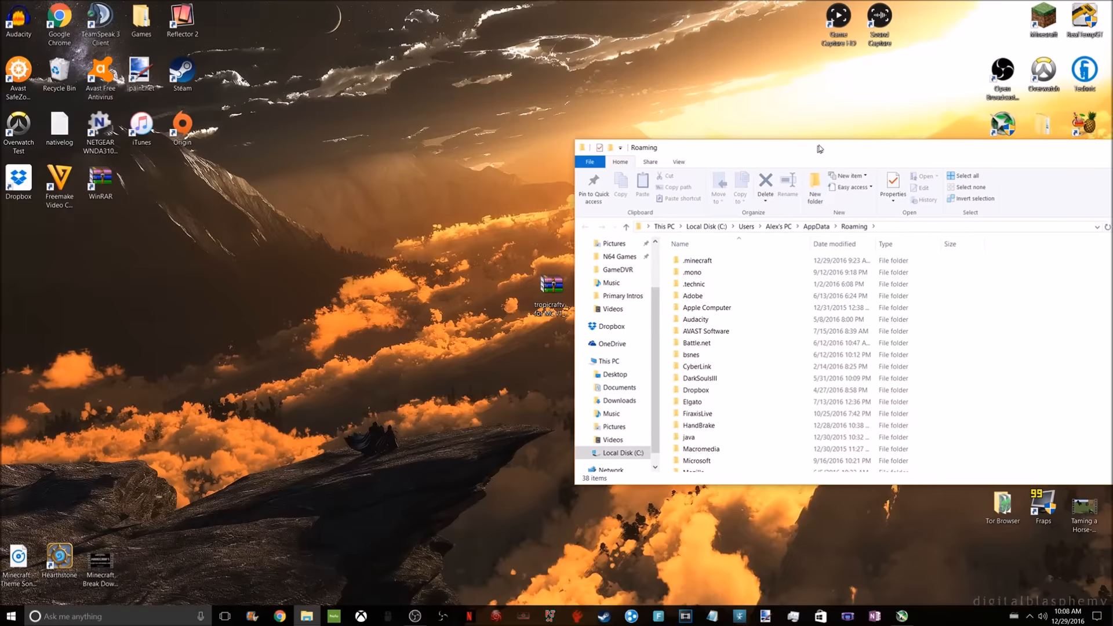
double_click(698, 260)
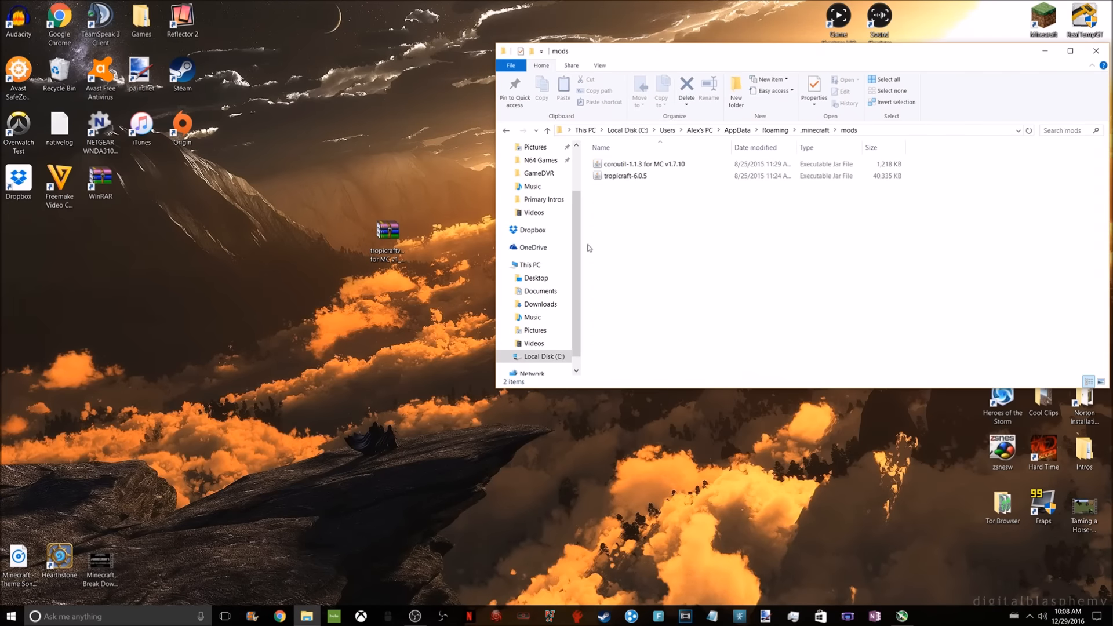
left_click(387, 241)
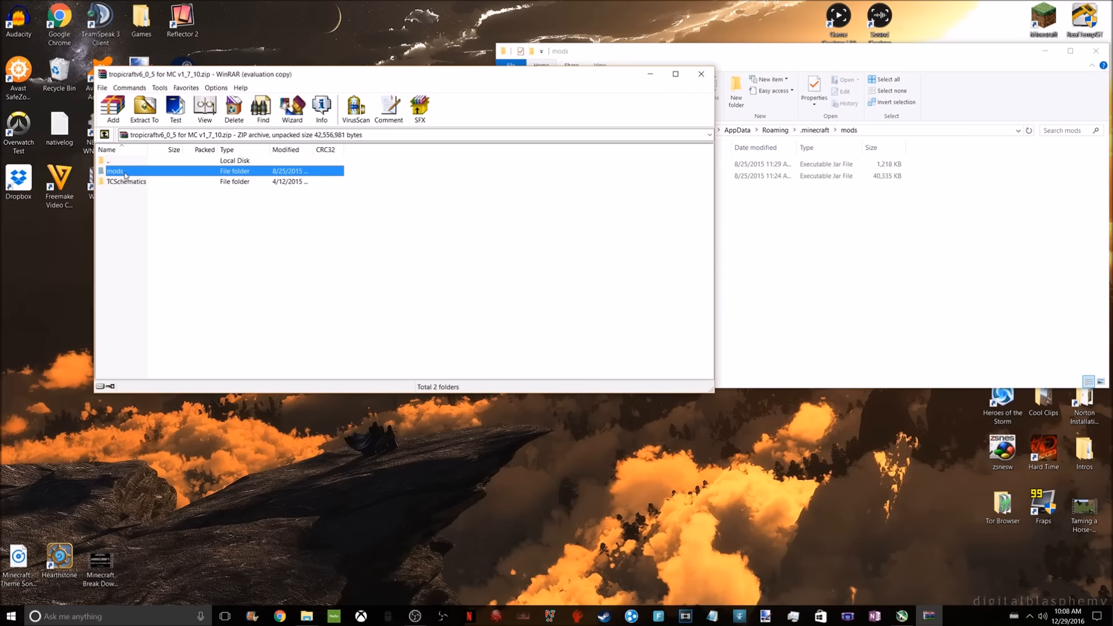
Copy the Tropicraft zip's TCSchematics and mods folders into .minecraft.
left_click(126, 181)
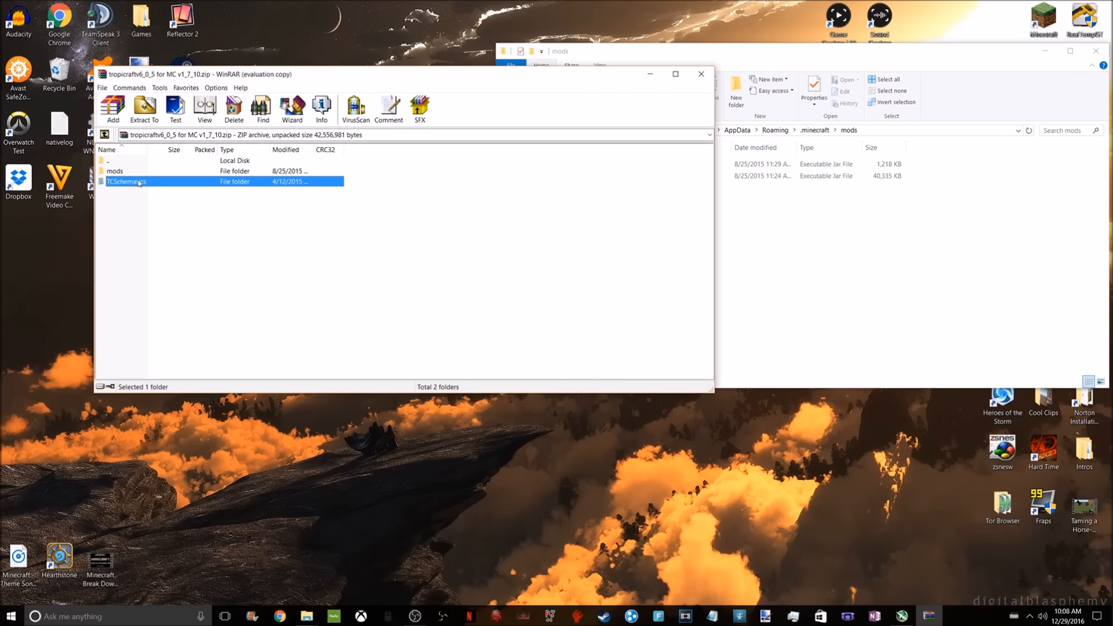
double_click(116, 171)
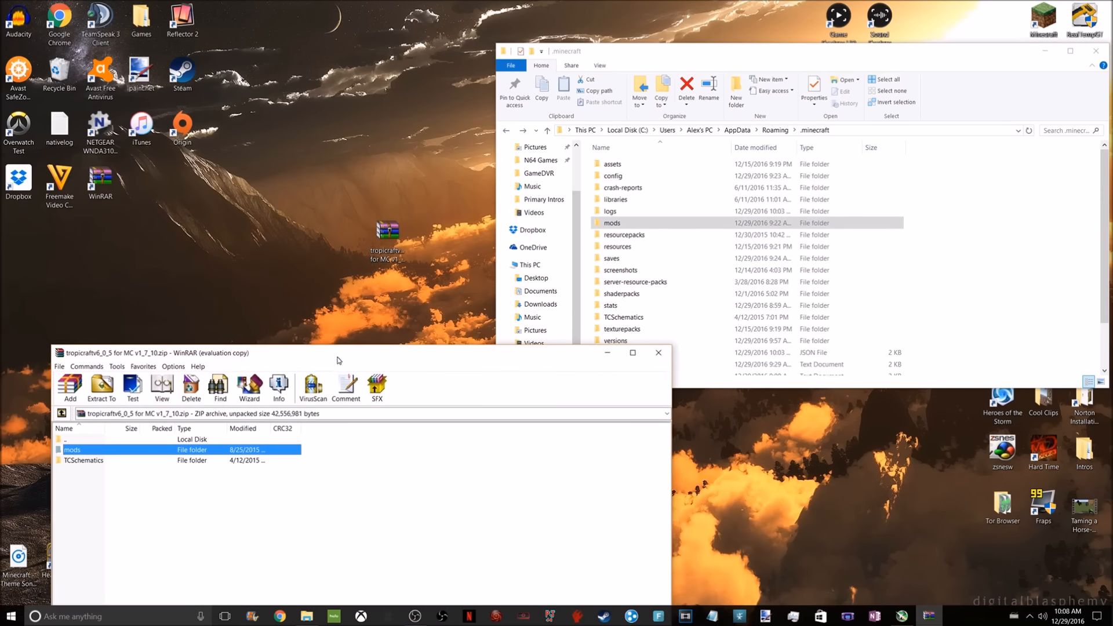
left_click(82, 459)
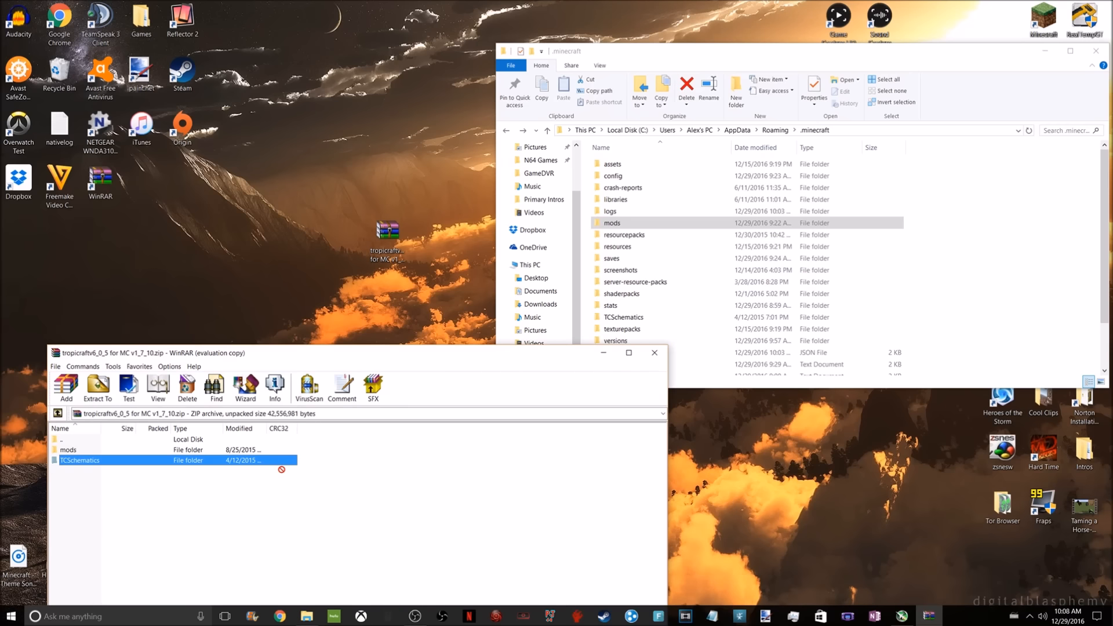
left_click(624, 317)
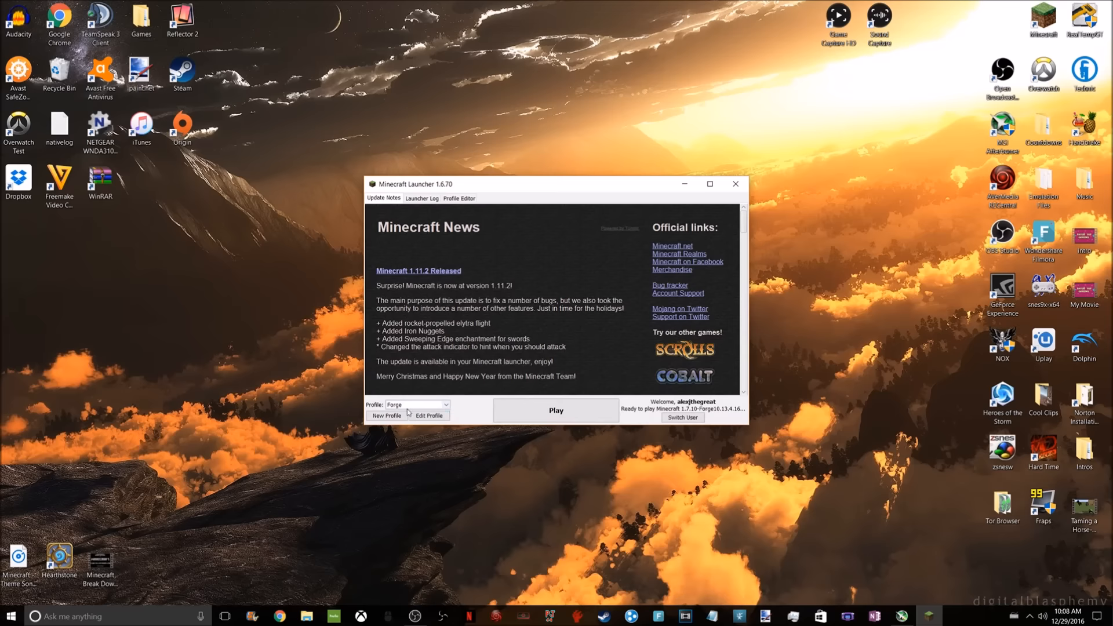
Set the Forge profile's version to release 1.7.10-Forge10.13.4.1614-1.7.10.
left_click(430, 416)
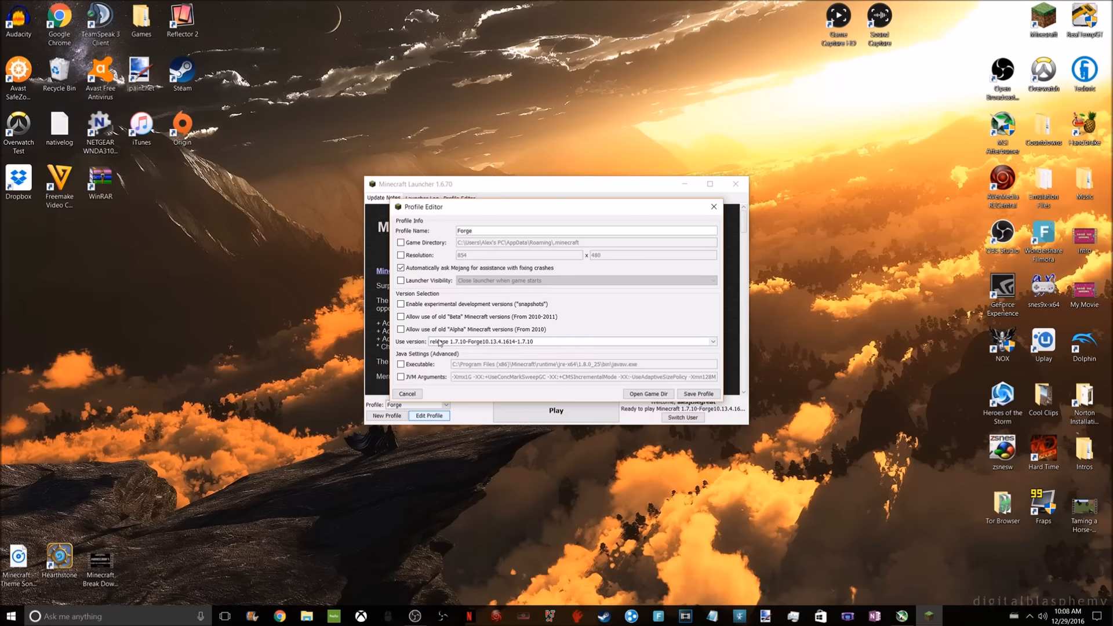
left_click(711, 341)
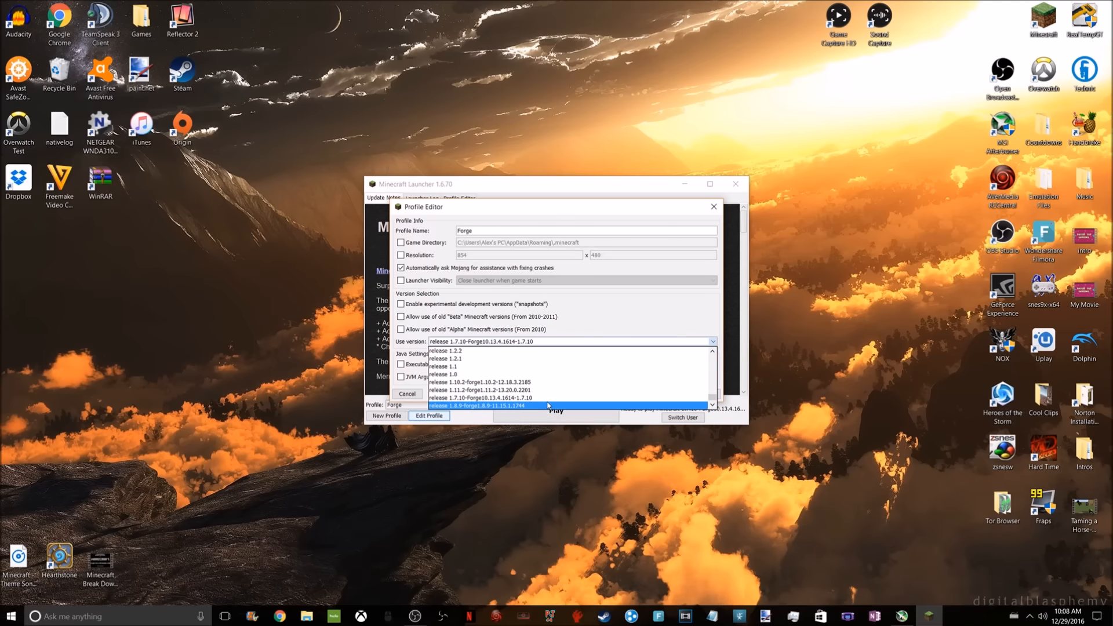
mouse_move(555, 415)
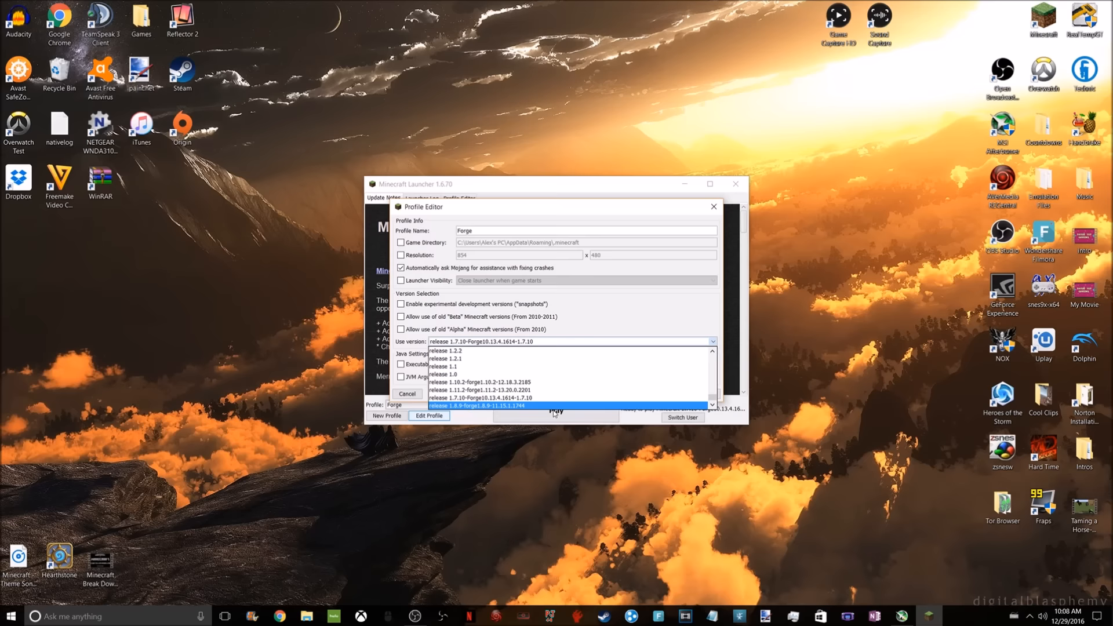
left_click(483, 397)
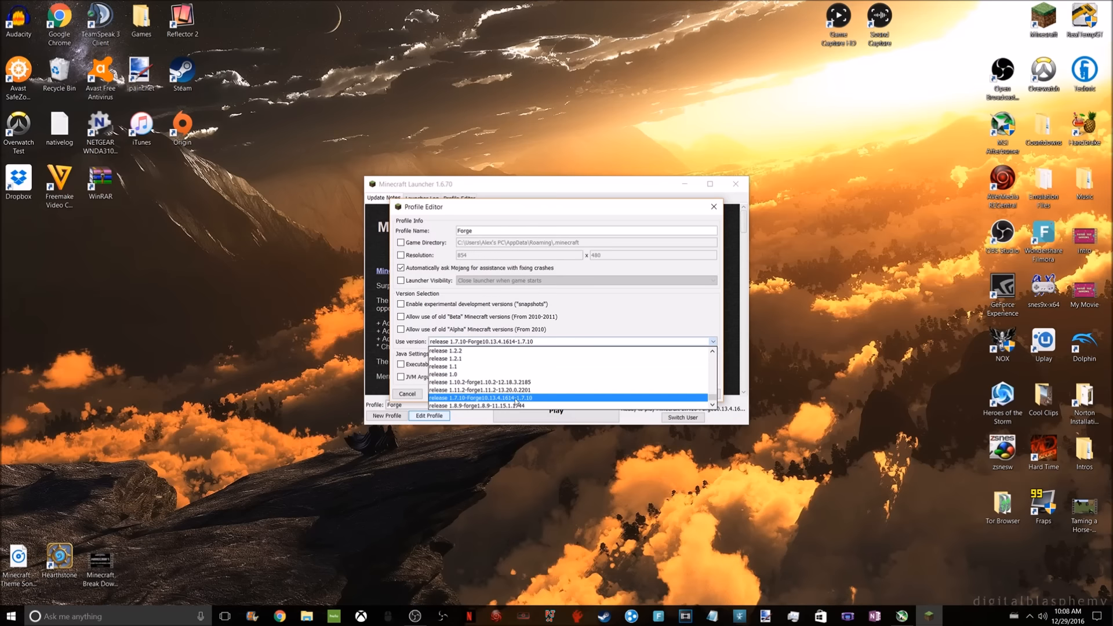
left_click(483, 398)
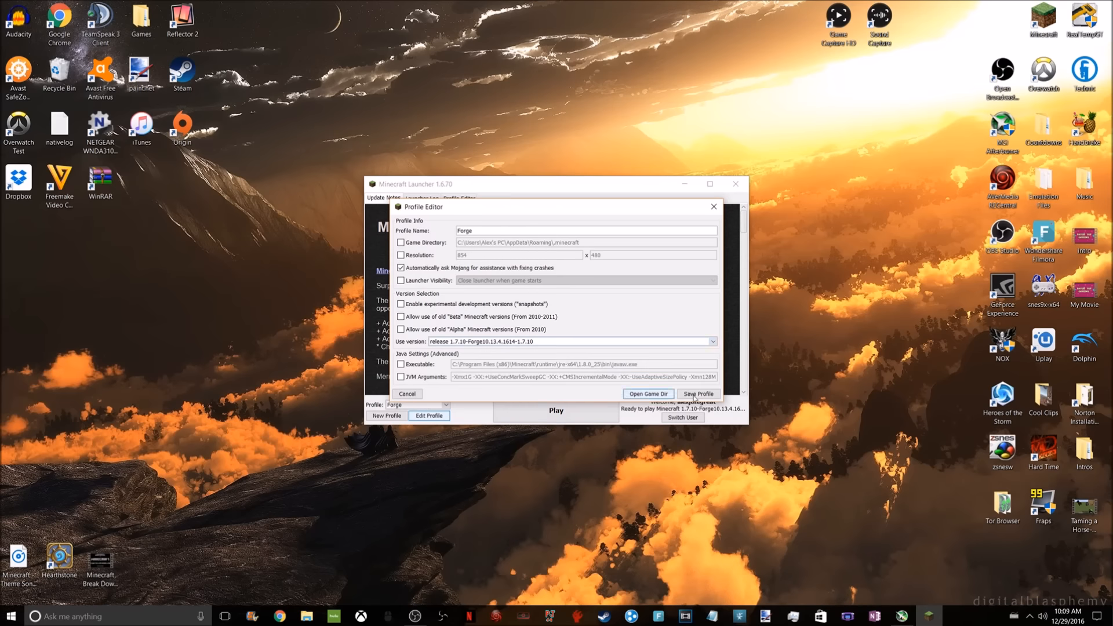
Save the Forge profile and launch Minecraft with it.
left_click(407, 394)
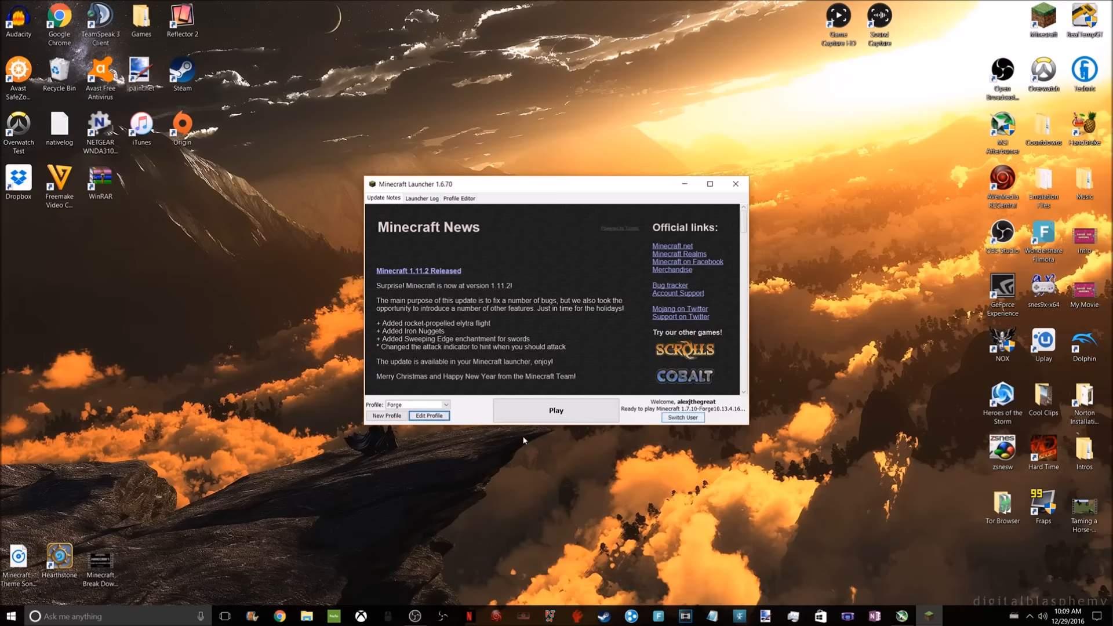
left_click(556, 411)
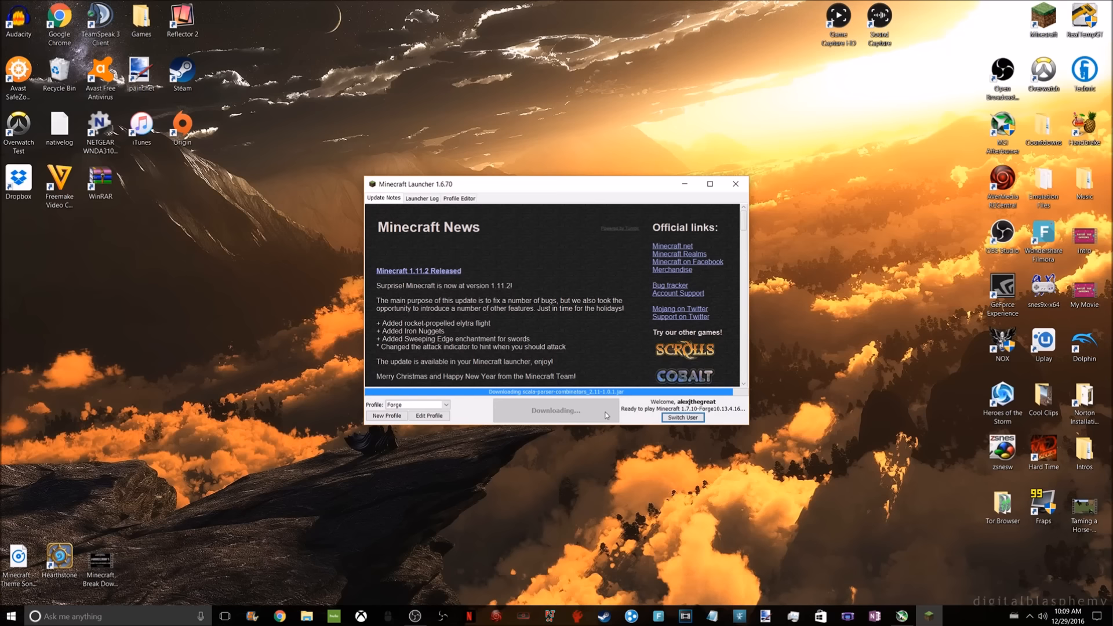
left_click(735, 184)
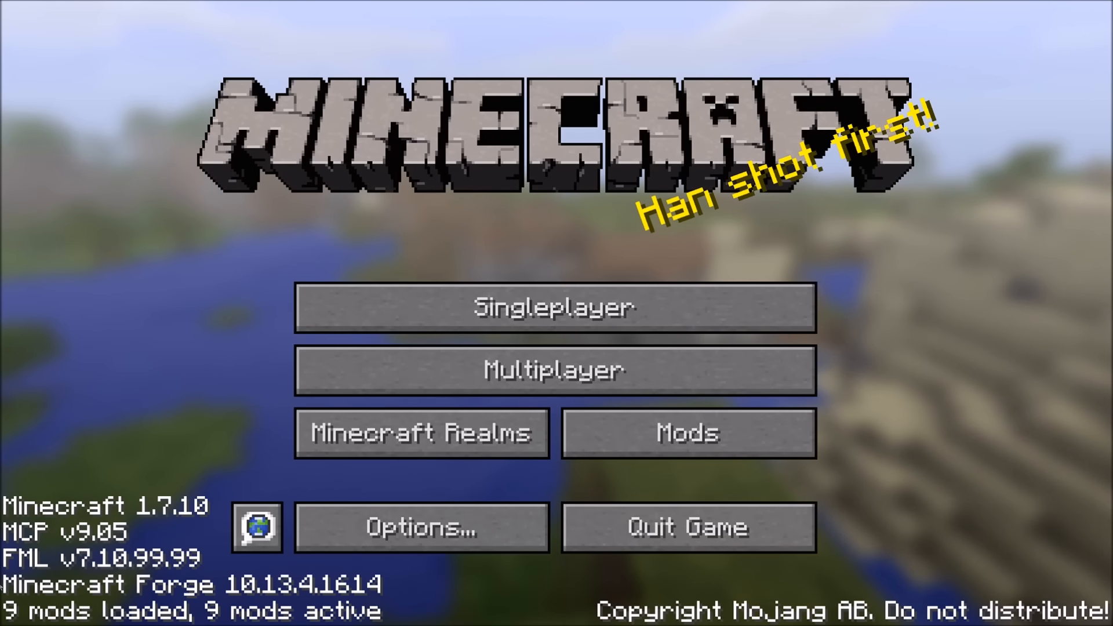
Confirm Tropicraft 6.0.5 in the Mods list, then open Singleplayer worlds.
left_click(686, 433)
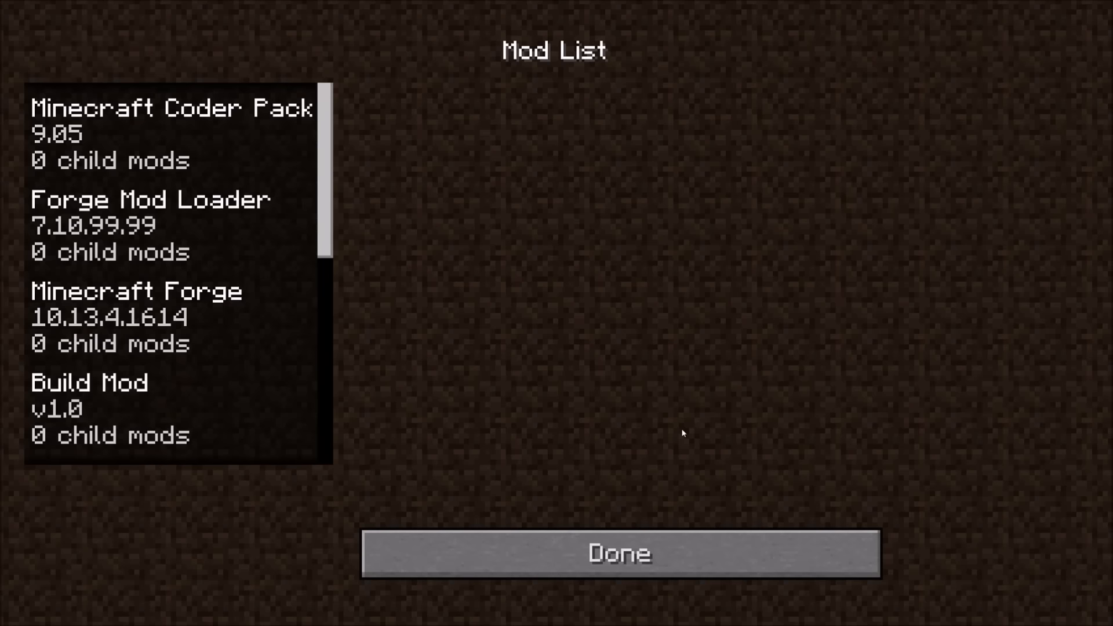
scroll("down", 3)
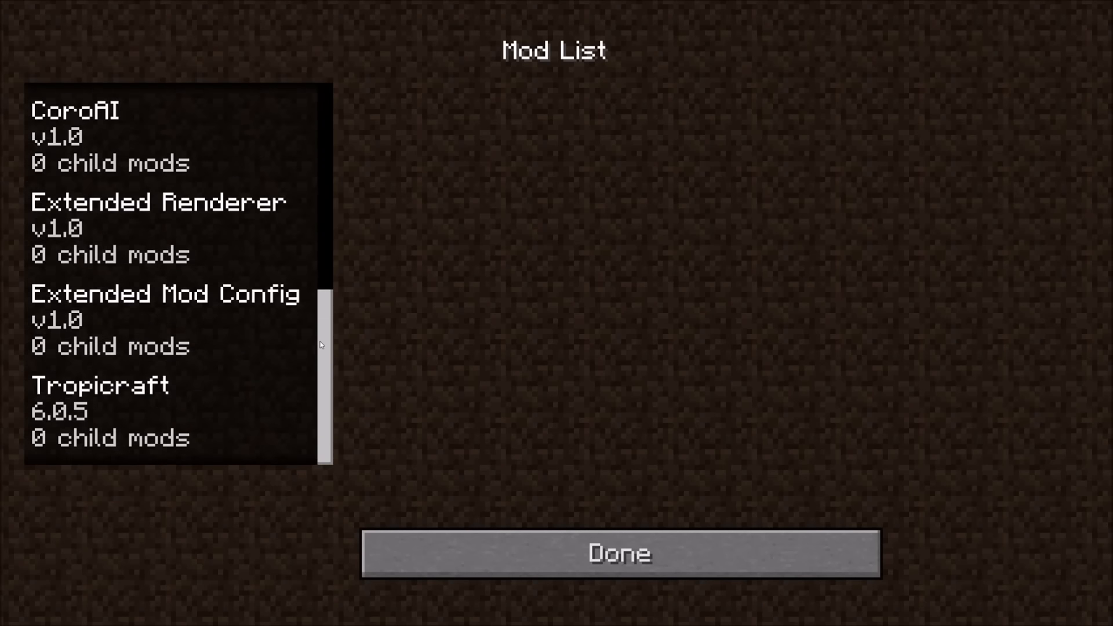
left_click(99, 410)
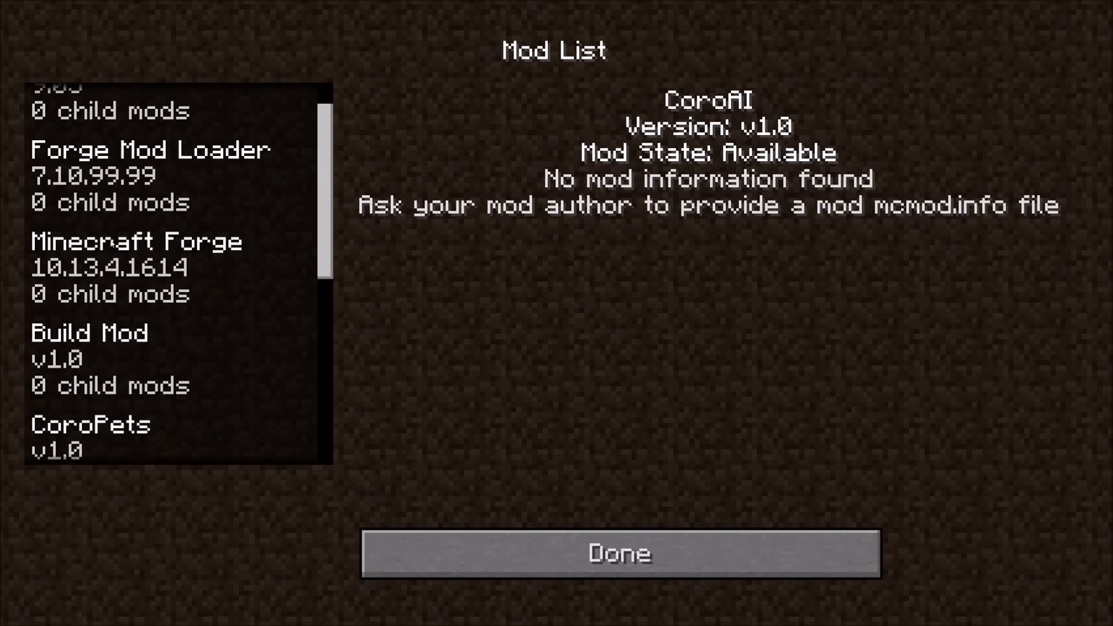
left_click(620, 554)
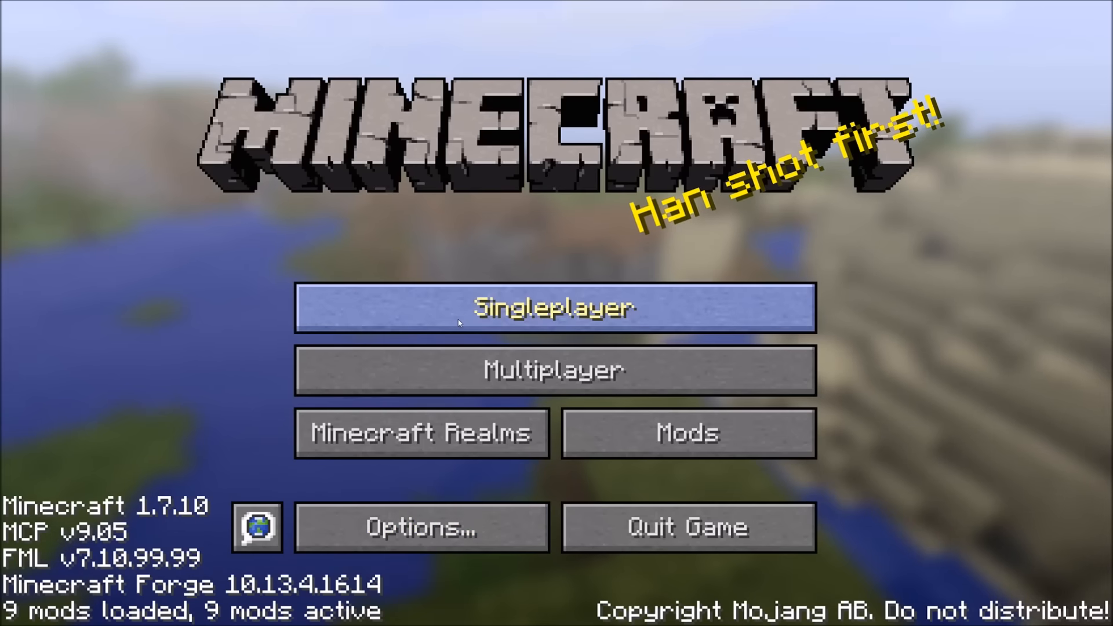
left_click(556, 308)
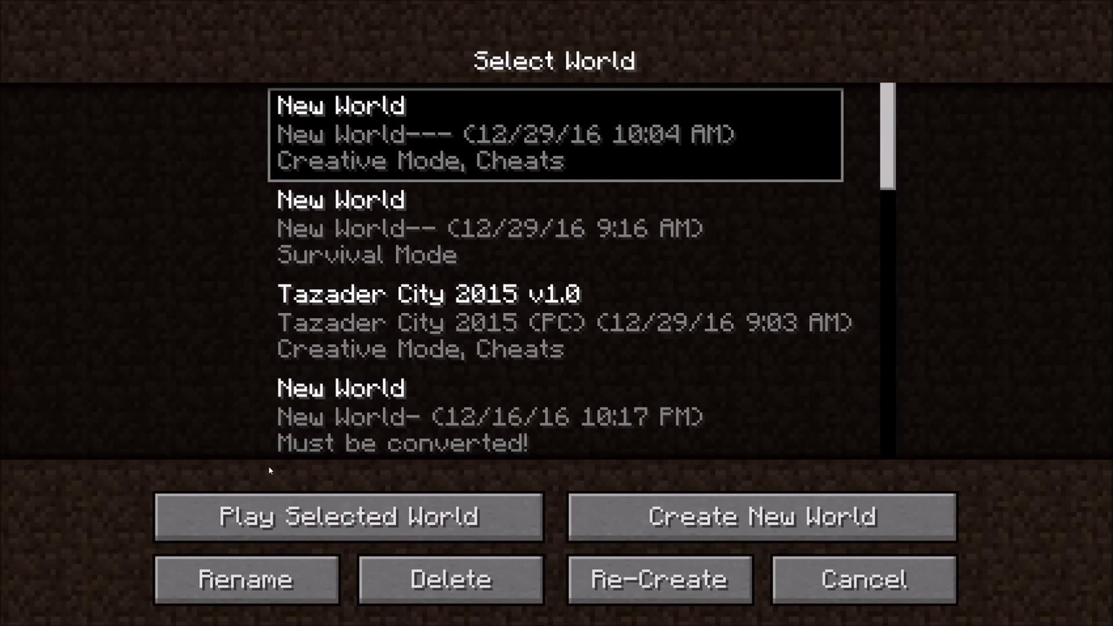
Play the top New World and browse Tropicraft tools, miscellaneous and materials tabs.
left_click(347, 516)
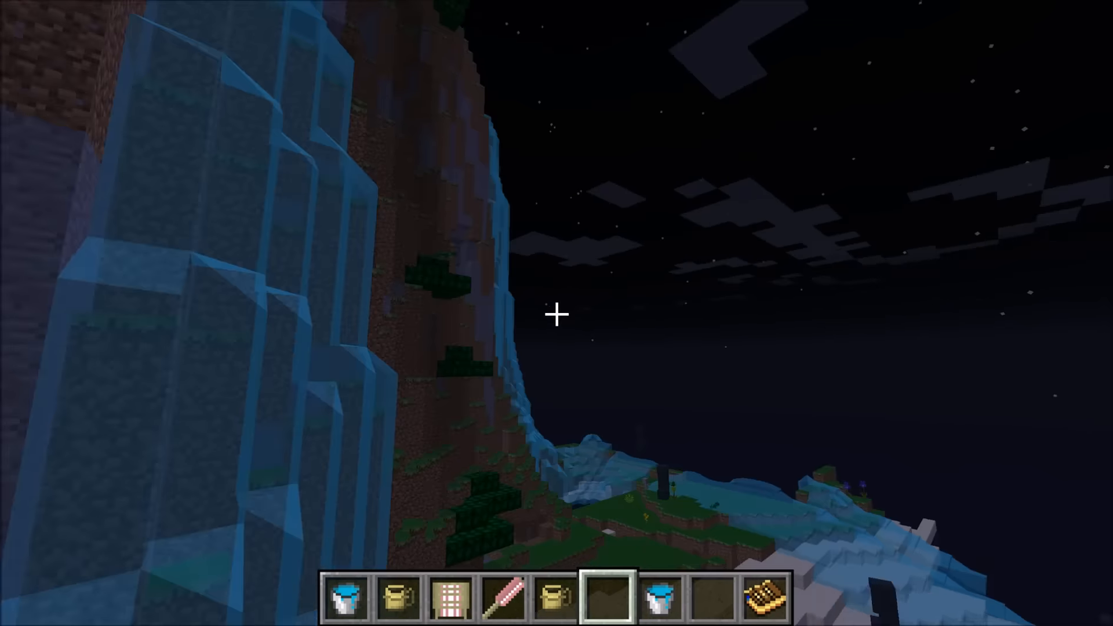
key("e")
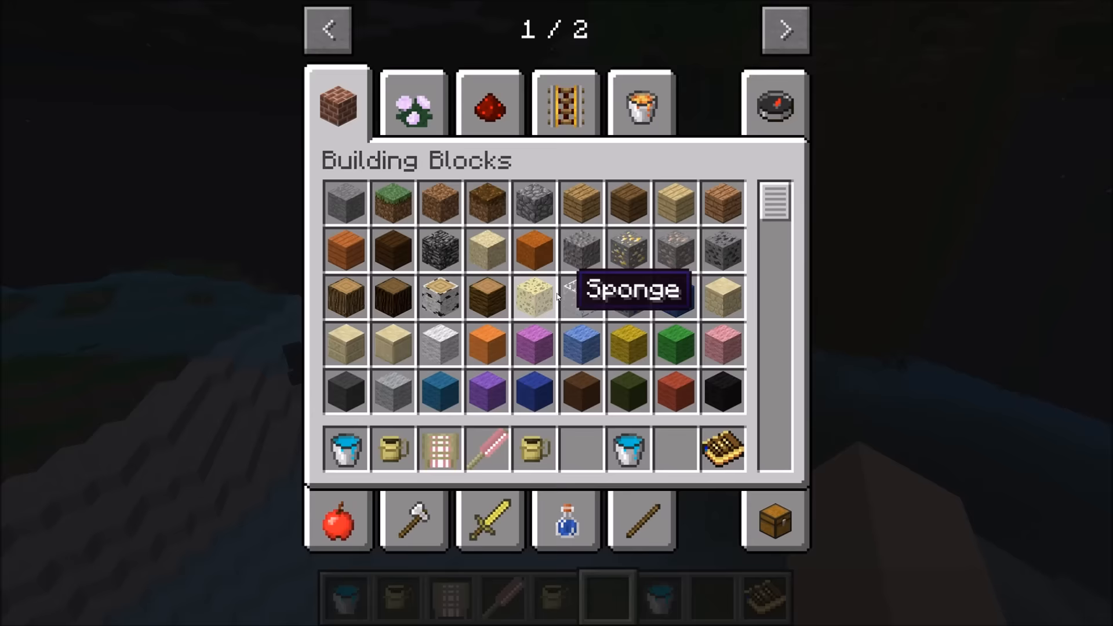
left_click(784, 29)
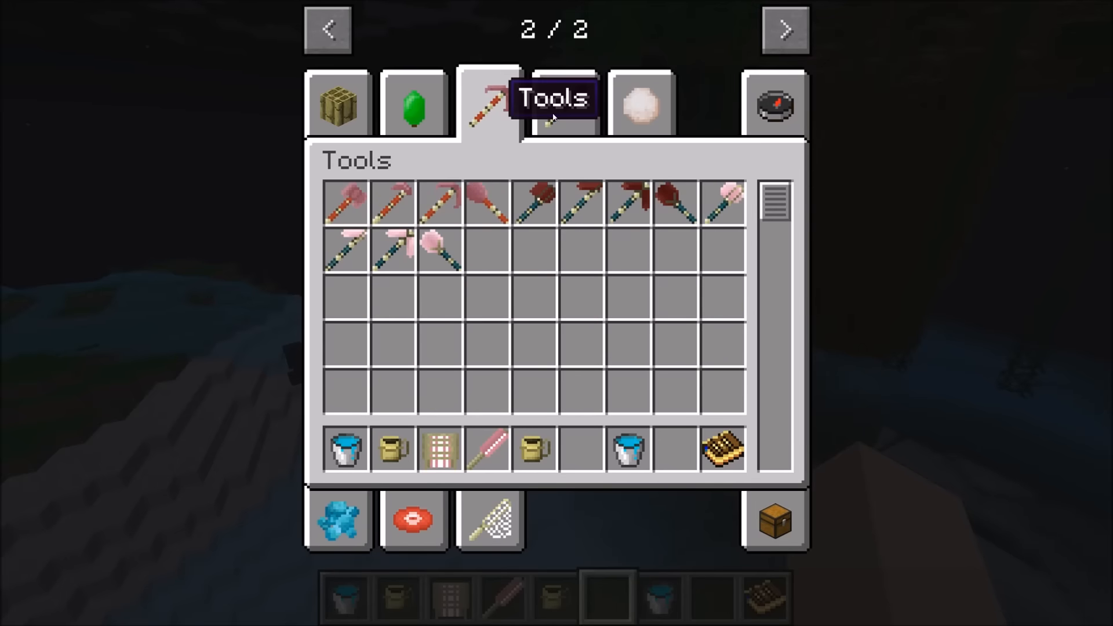
left_click(489, 522)
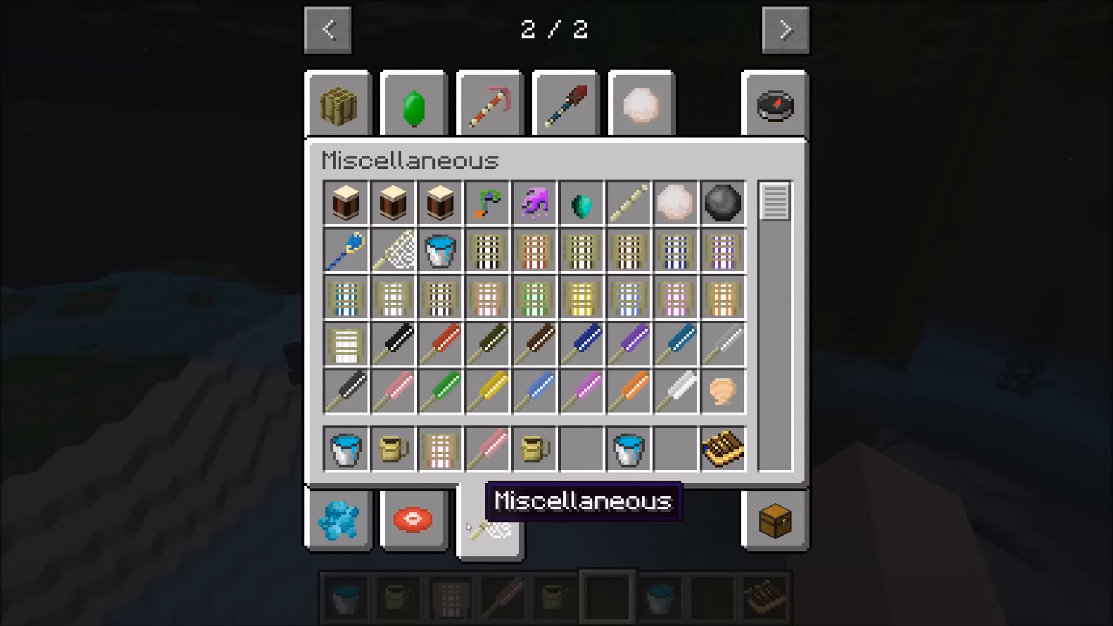
left_click(338, 519)
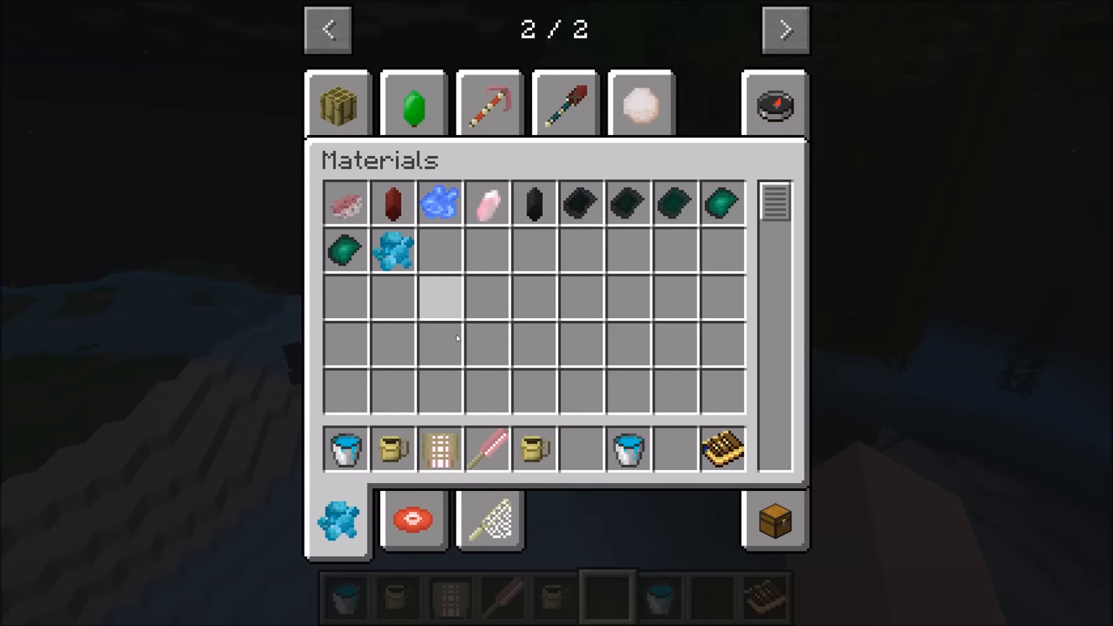
left_click(488, 520)
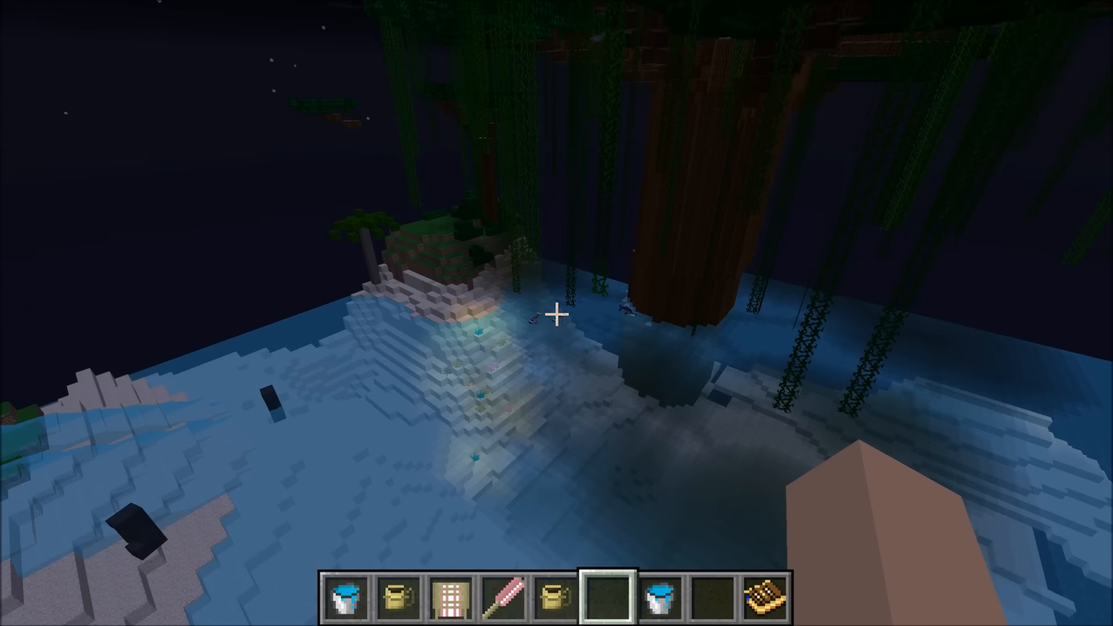
mouse_move(557, 313)
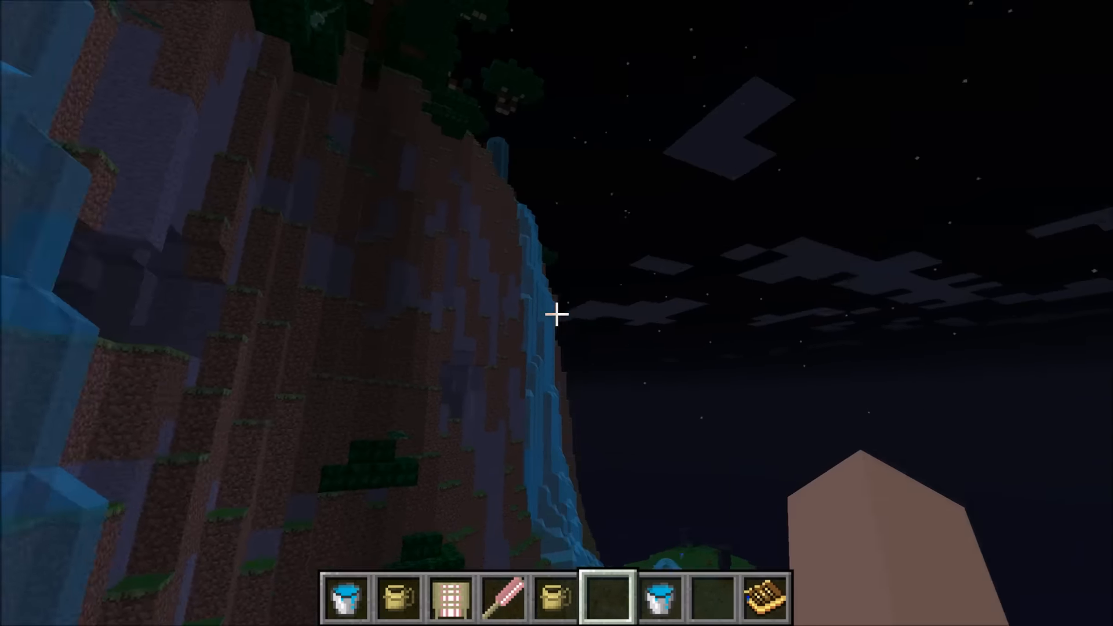
mouse_move(557, 313)
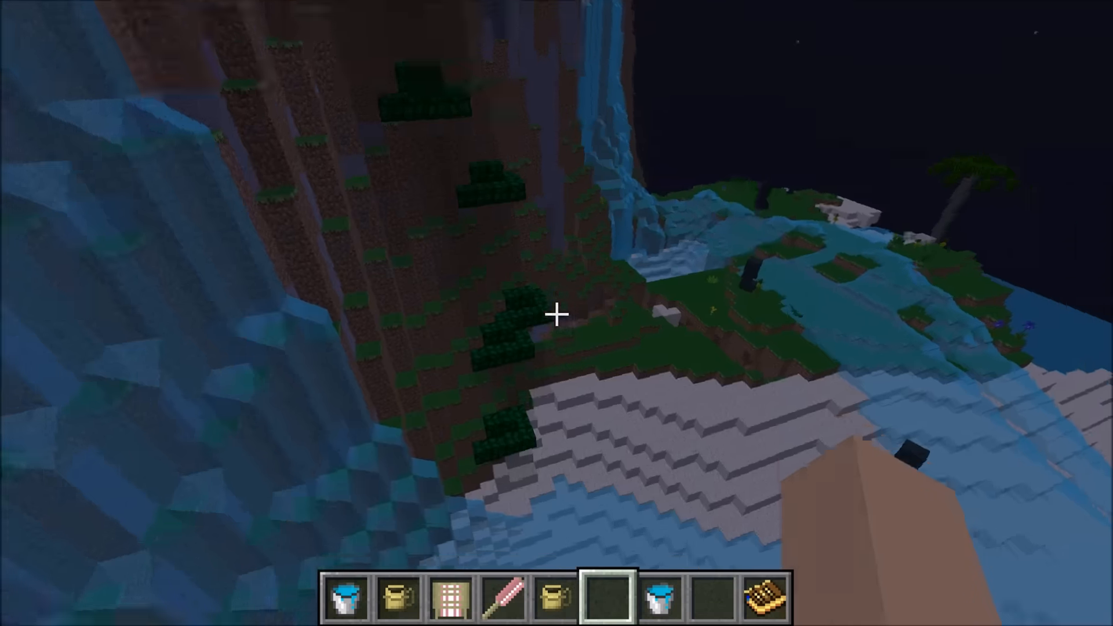